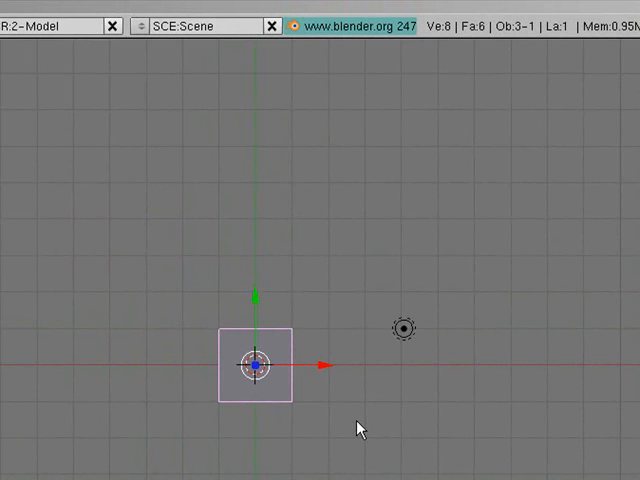
mouse_move(343, 119)
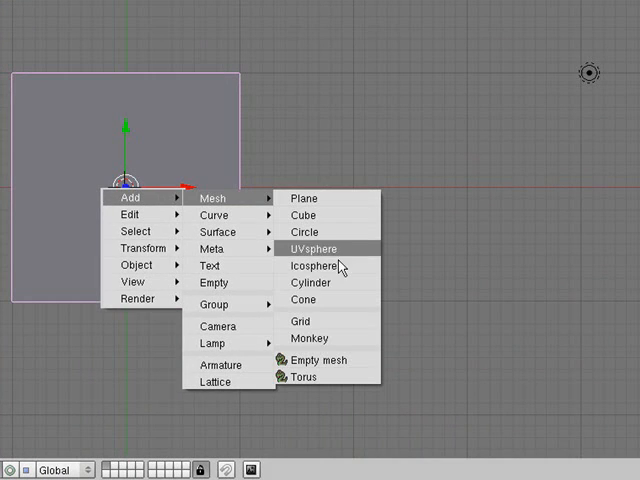
Step: Add a 32-vertex cylinder and move it up along Z above the ring floor
click(310, 283)
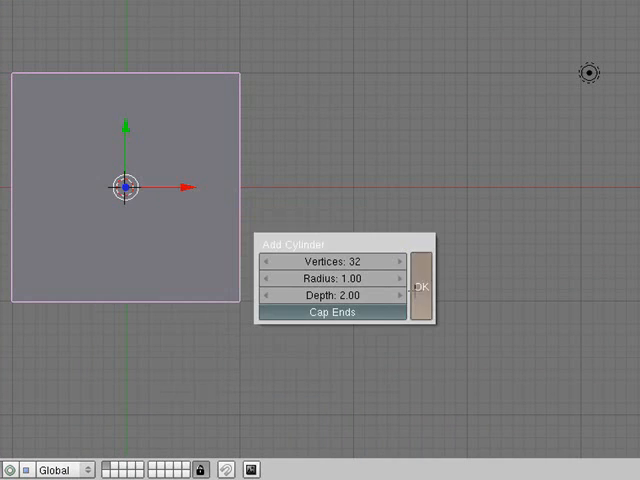
click(421, 284)
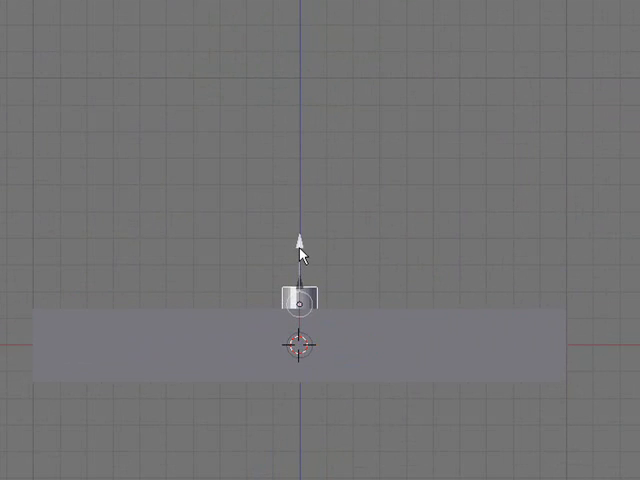
click(298, 299)
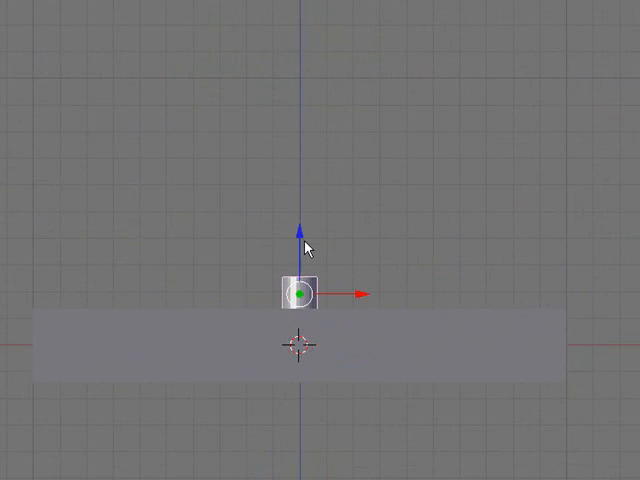
click(300, 295)
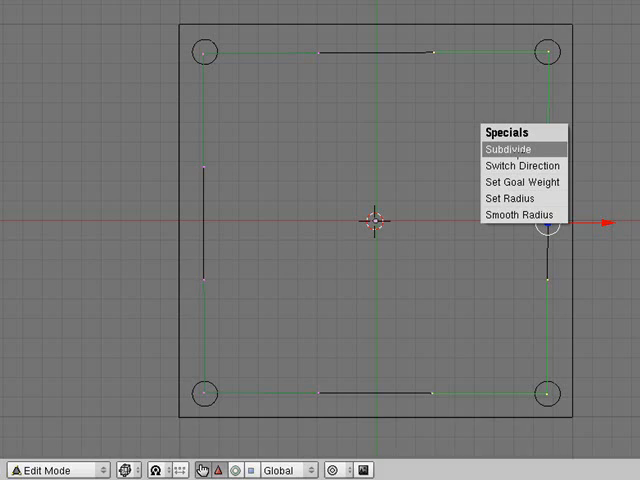
Step: Subdivide all selected rope curve points with W > Subdivide
click(505, 148)
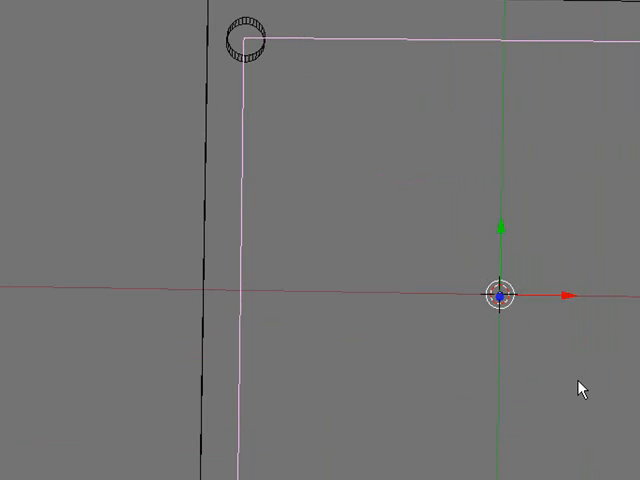
mouse_move(454, 395)
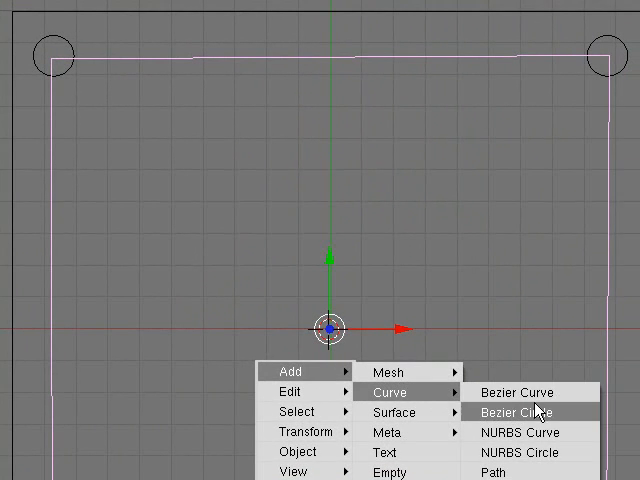
Step: Add a Bezier circle curve at the scene origin
click(513, 412)
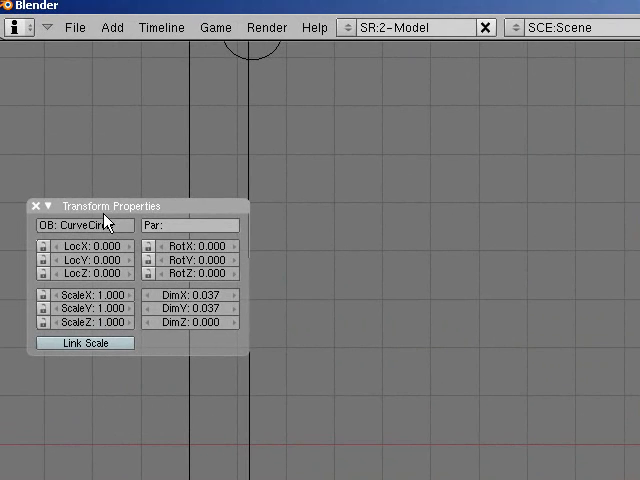
Step: Rename the CurveCircle object to 'rope' in the OB name field
click(96, 225)
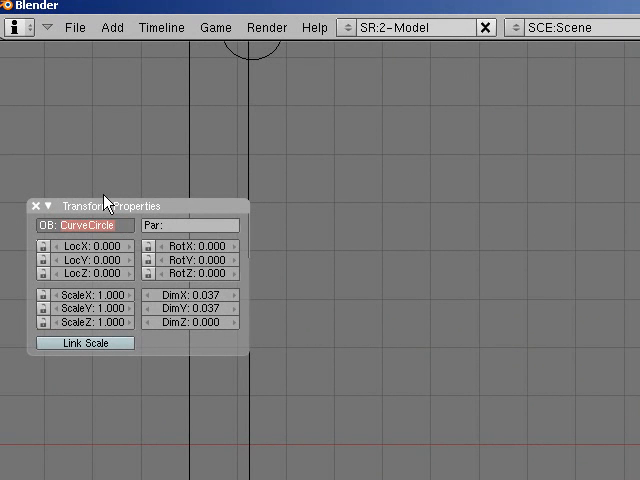
text(ROPE)
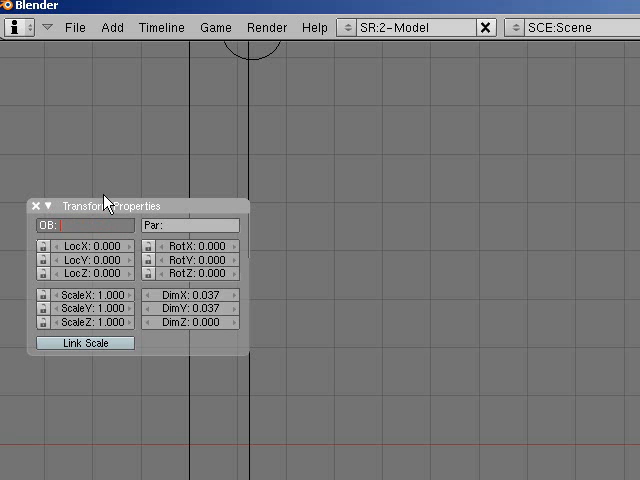
text(rope)
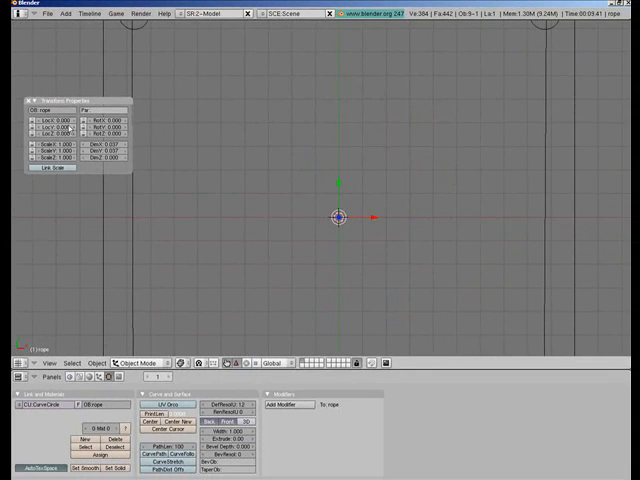
mouse_move(546, 168)
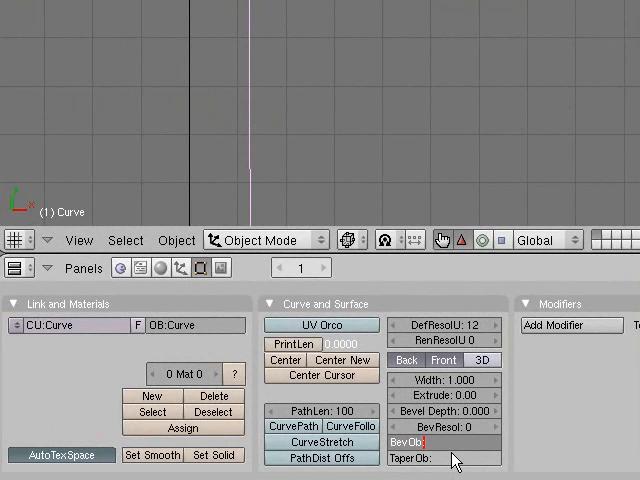
Step: Enter 'rope' as the square ring curve's BevOb profile
text(rope)
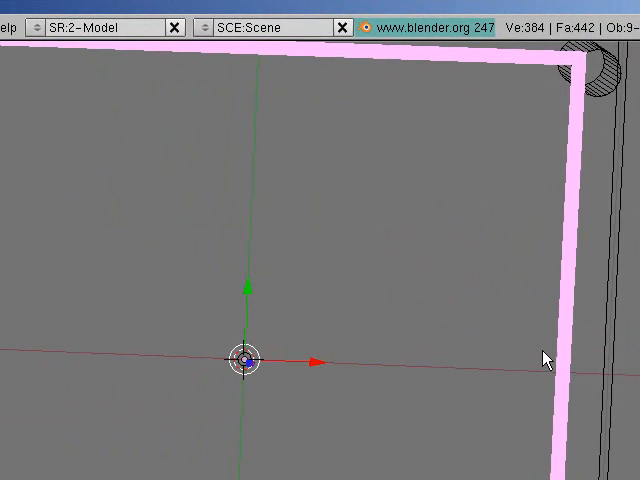
key(N)
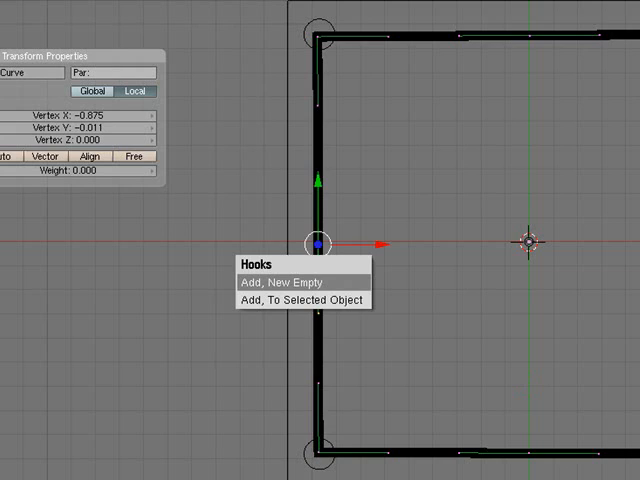
Step: Hook the selected, top, right and bottom rope control points to new empties
click(288, 281)
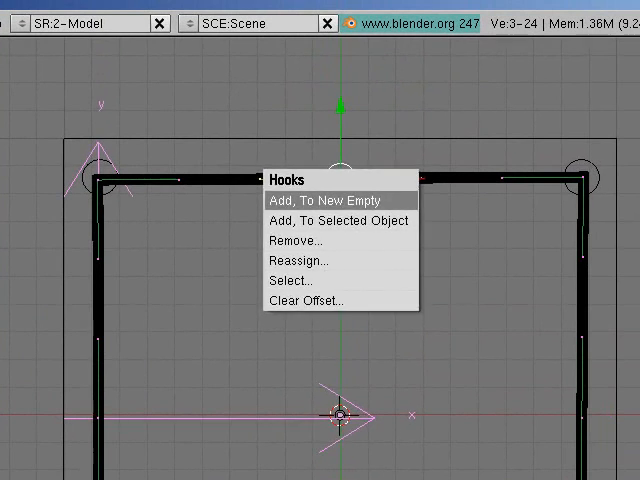
click(336, 200)
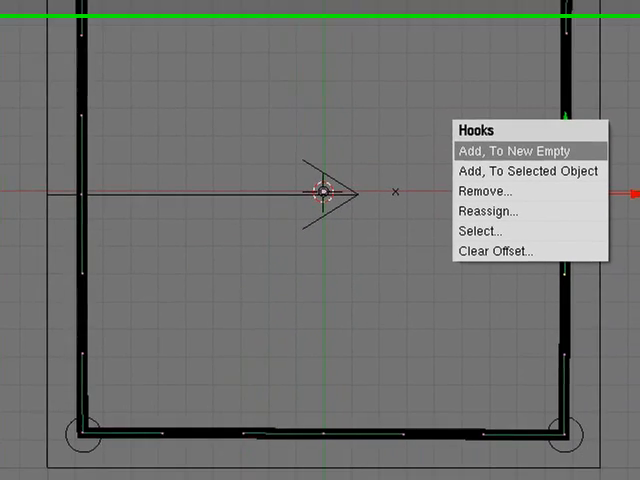
click(515, 151)
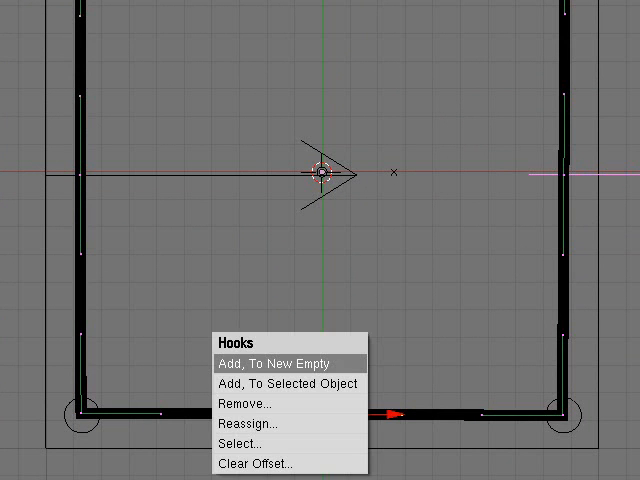
click(281, 363)
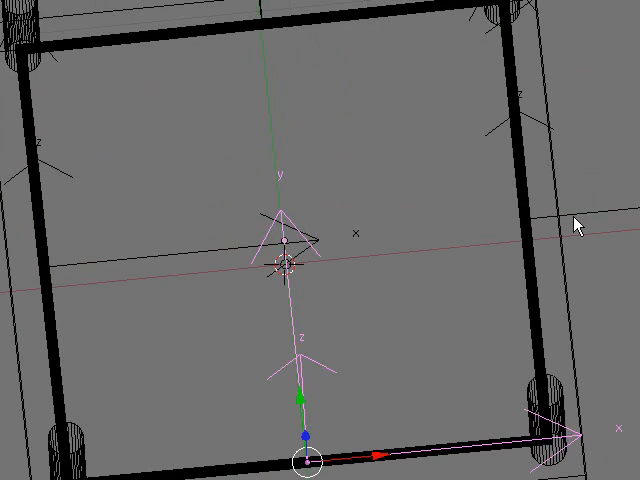
mouse_move(424, 322)
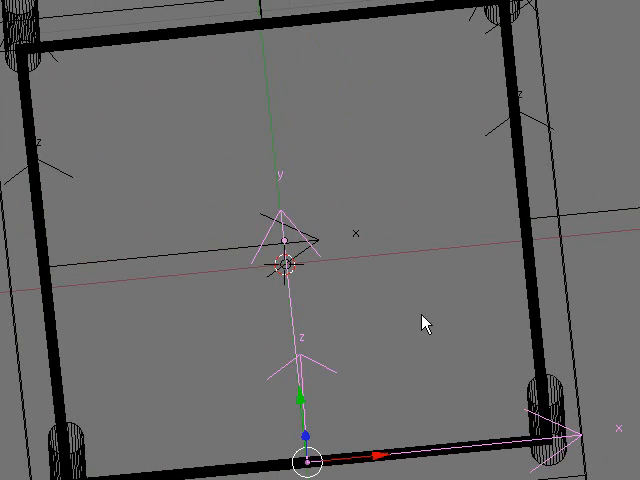
mouse_move(360, 417)
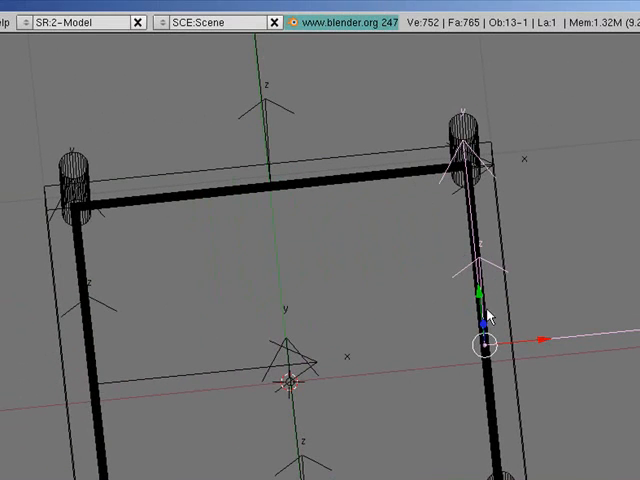
mouse_move(530, 337)
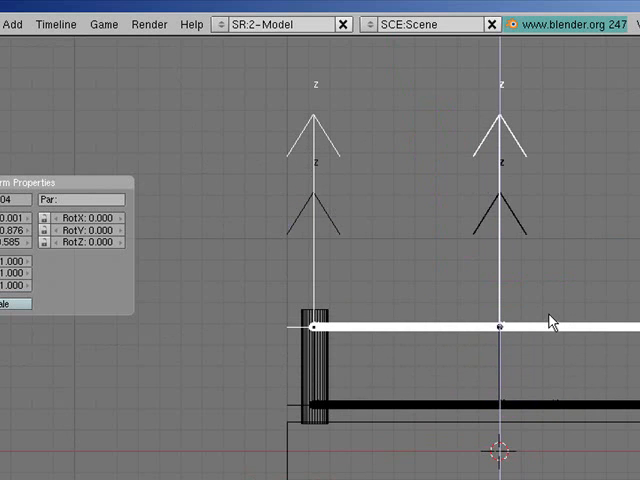
Step: Select the upper rope in front view for alignment with its empties
click(495, 326)
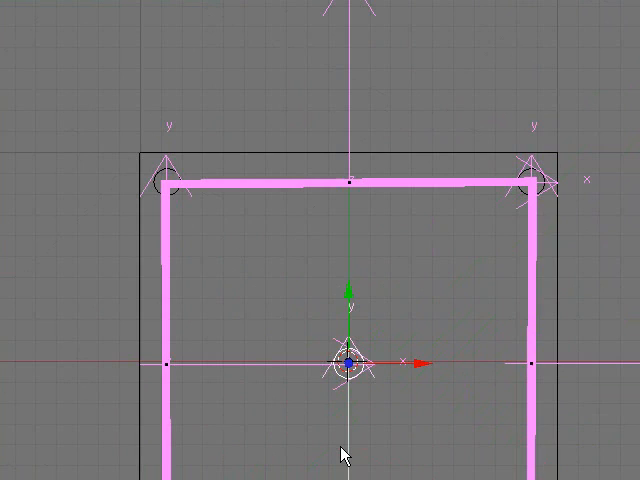
mouse_move(378, 390)
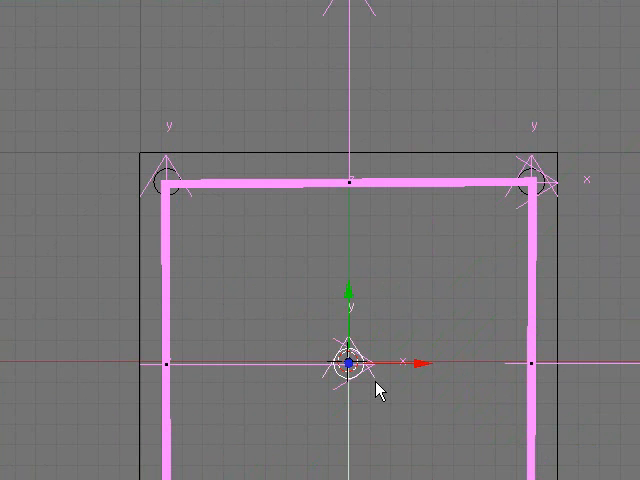
mouse_move(398, 356)
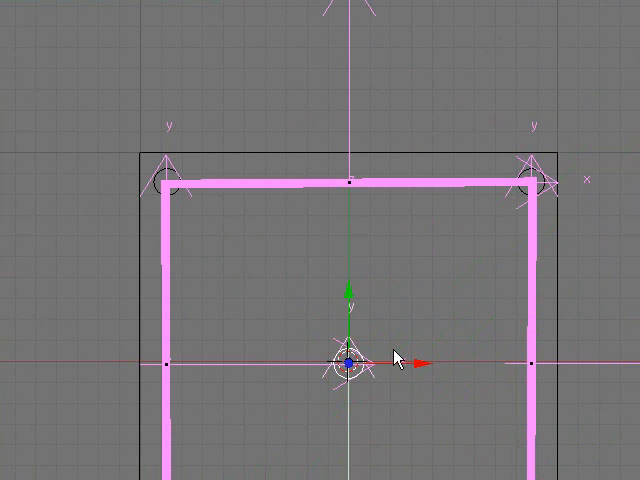
Step: Add a cube mesh to the ring to serve as the boxer
right_click(355, 363)
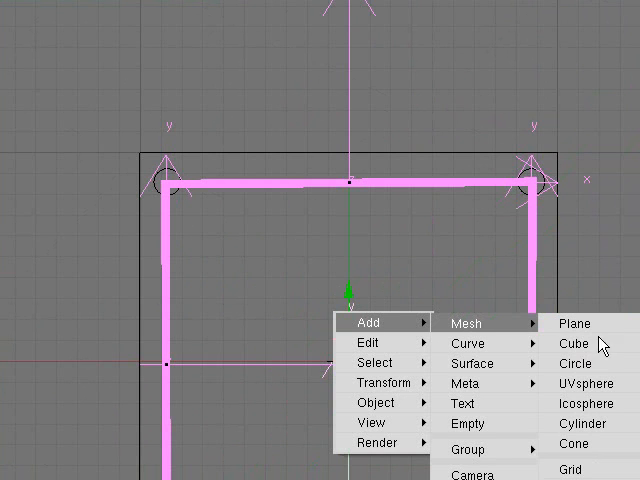
click(574, 343)
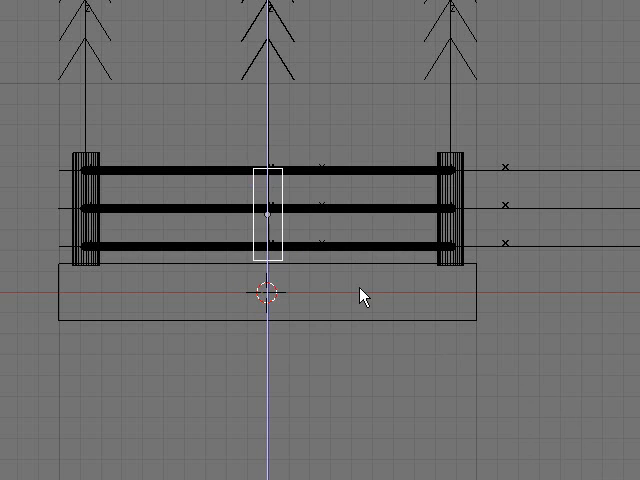
Step: Key the cube's LocRotScale, then push it toward the rope side at frame 60
key(n)
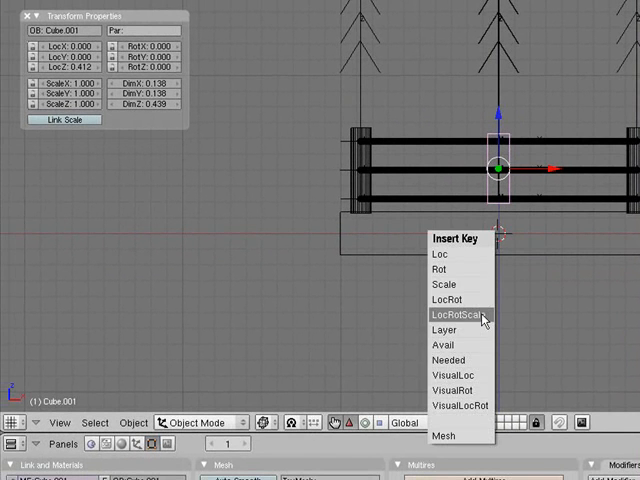
click(455, 316)
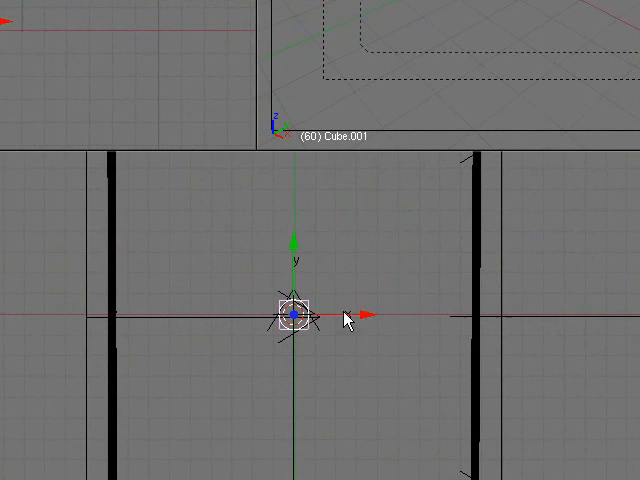
drag(300, 316, 450, 316)
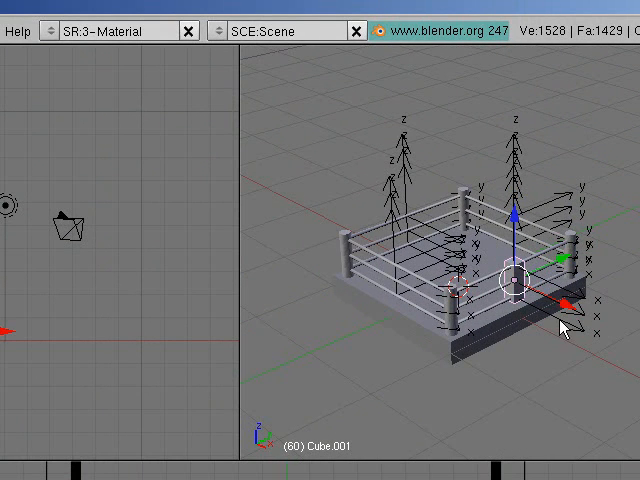
mouse_move(572, 327)
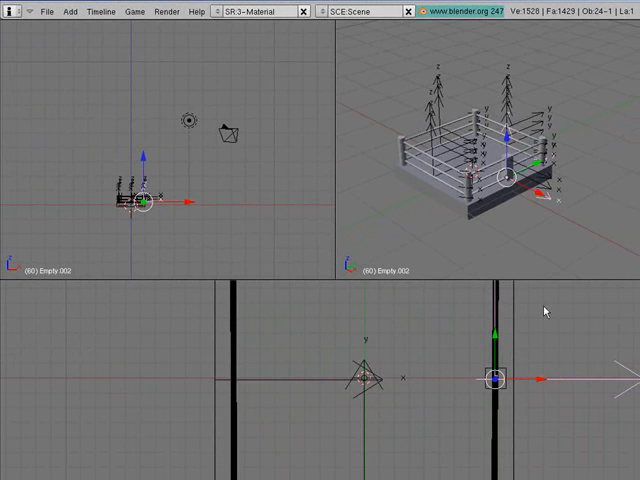
mouse_move(560, 367)
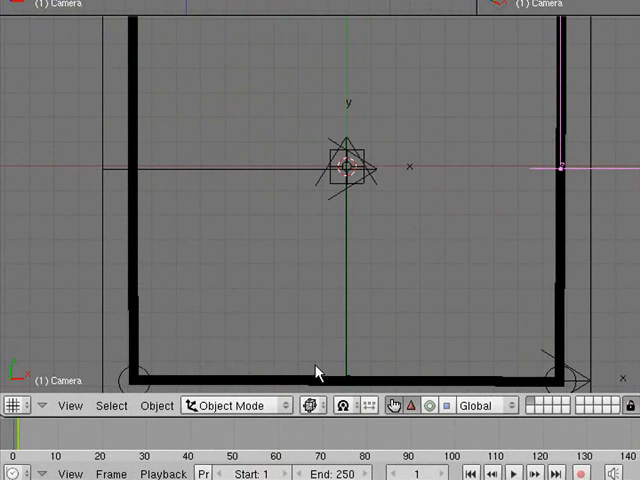
mouse_move(220, 447)
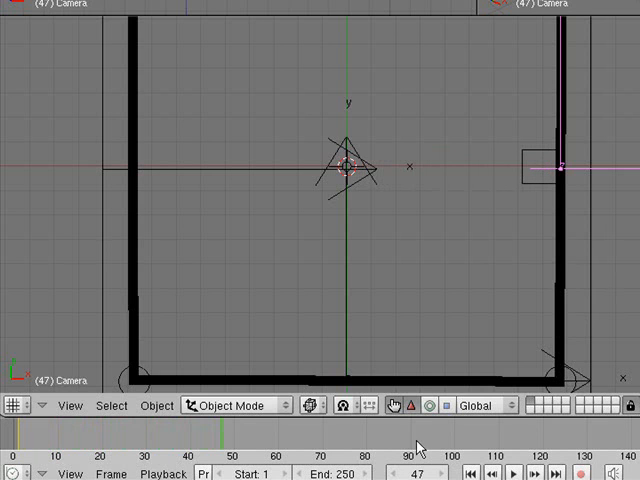
mouse_move(436, 308)
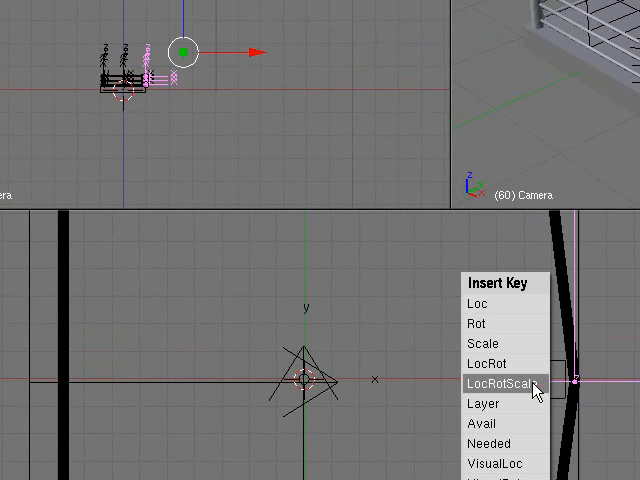
Step: Keyframe the right rope's hook empty with LocRotScale at frame 60
click(498, 382)
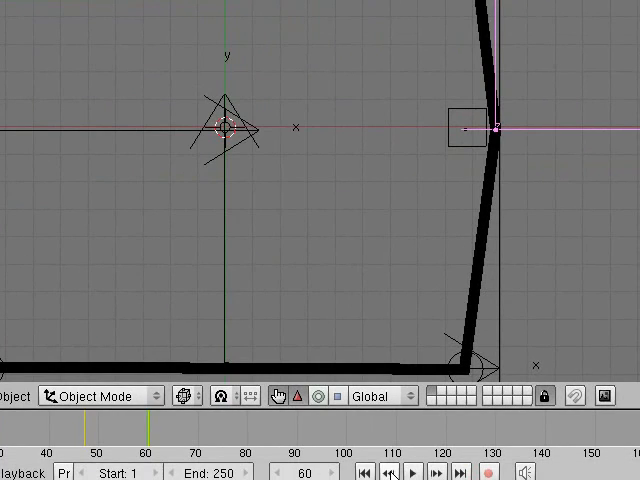